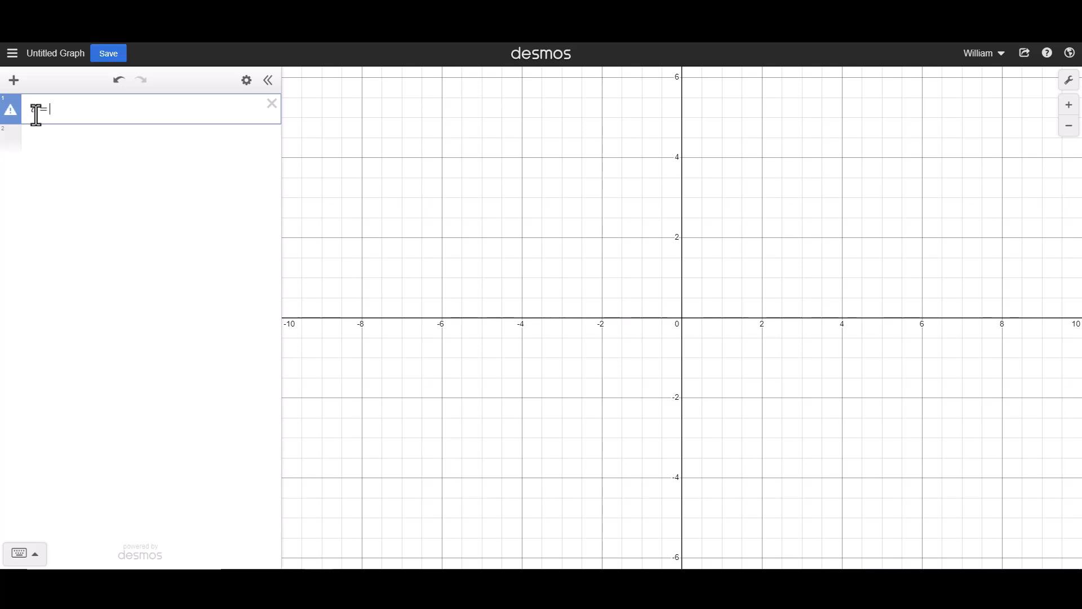
Enter the list d=[18,14,24,18,33,18,20,38,18] in the first expression line
type("[")
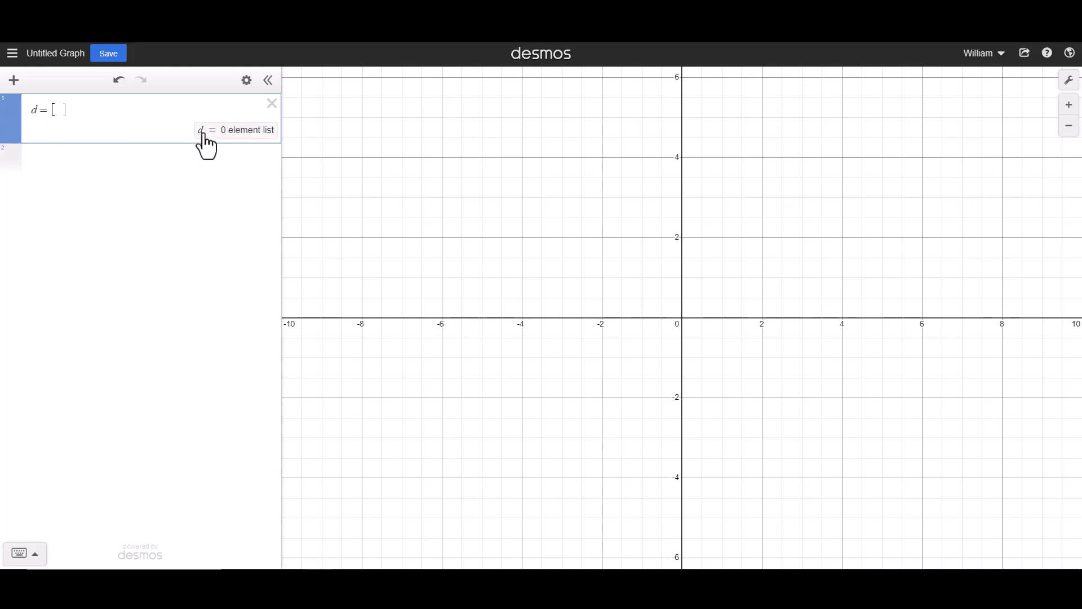
mouse_move(225, 145)
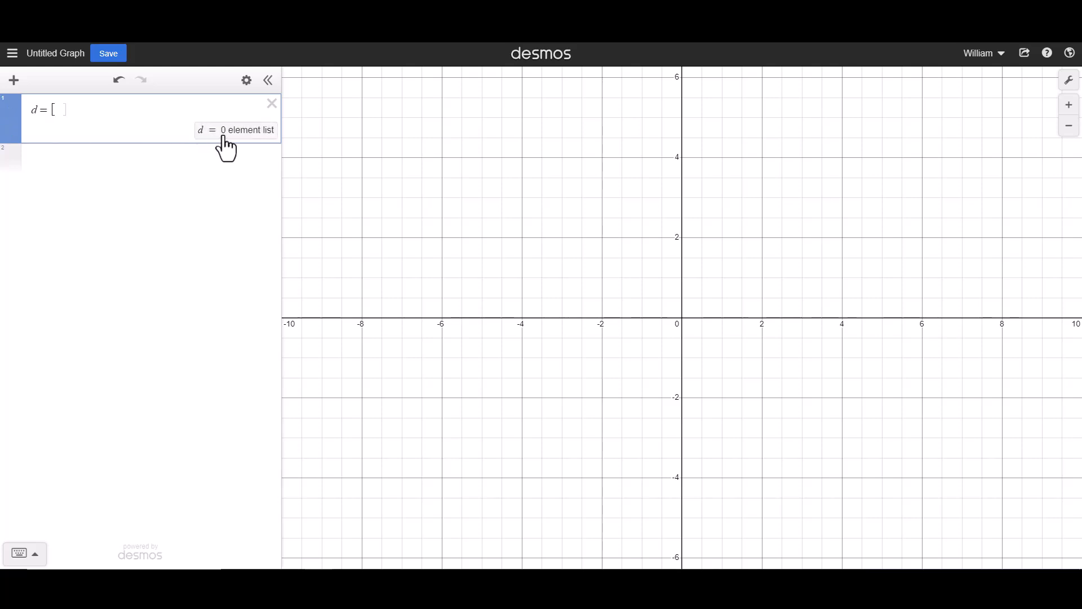
mouse_move(246, 143)
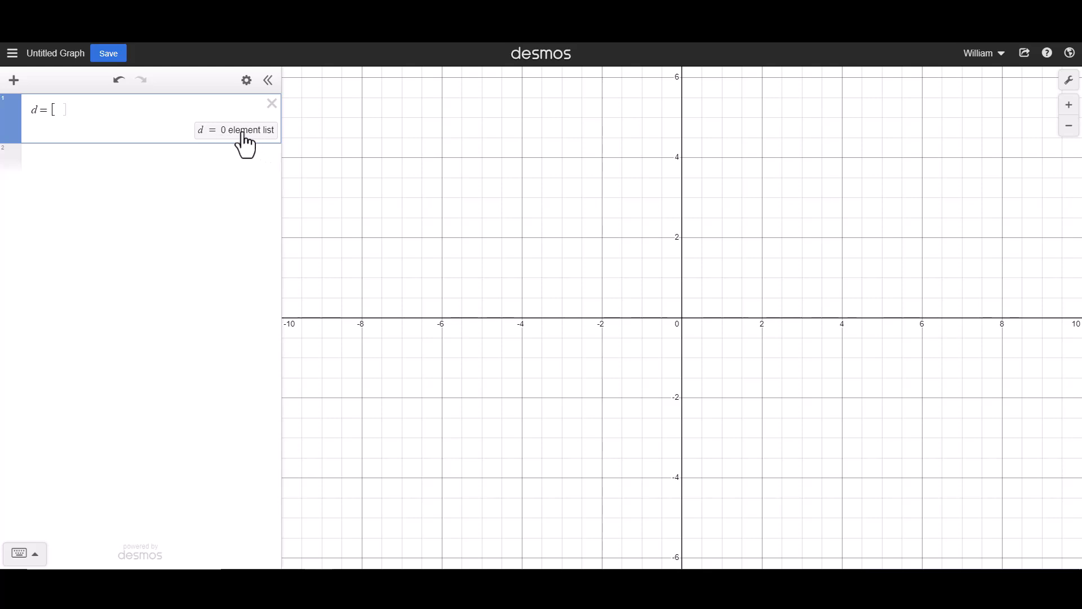
mouse_move(66, 142)
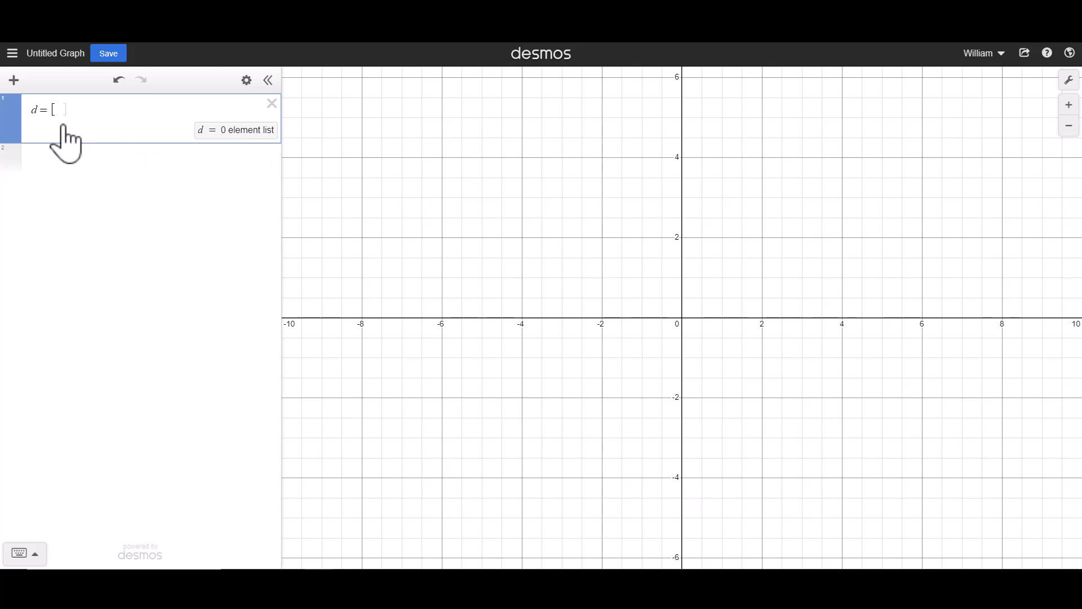
type("18")
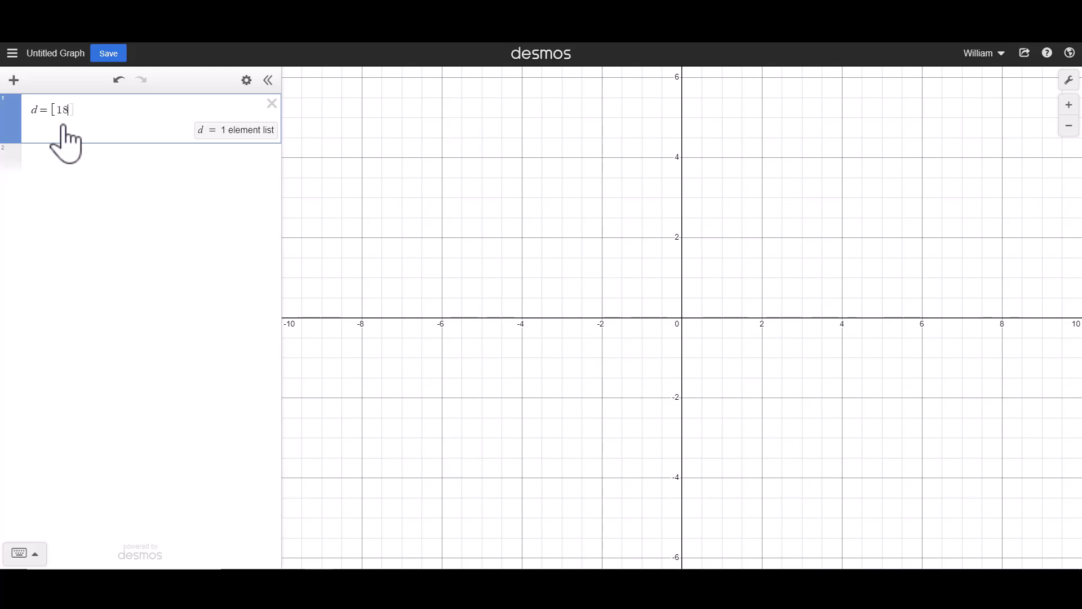
type(",14,24,18,")
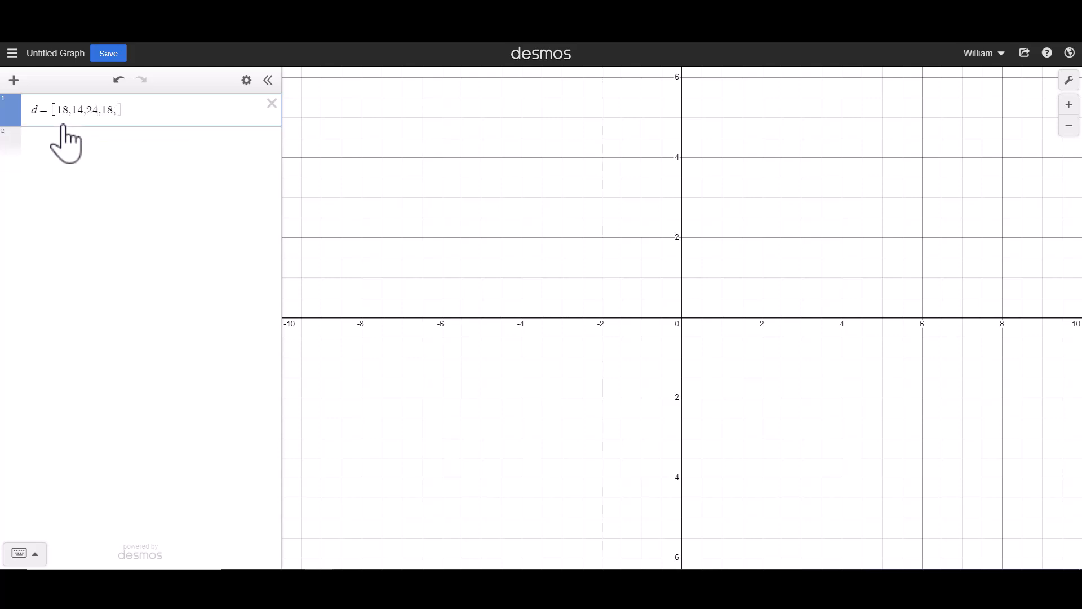
type("33,18,2")
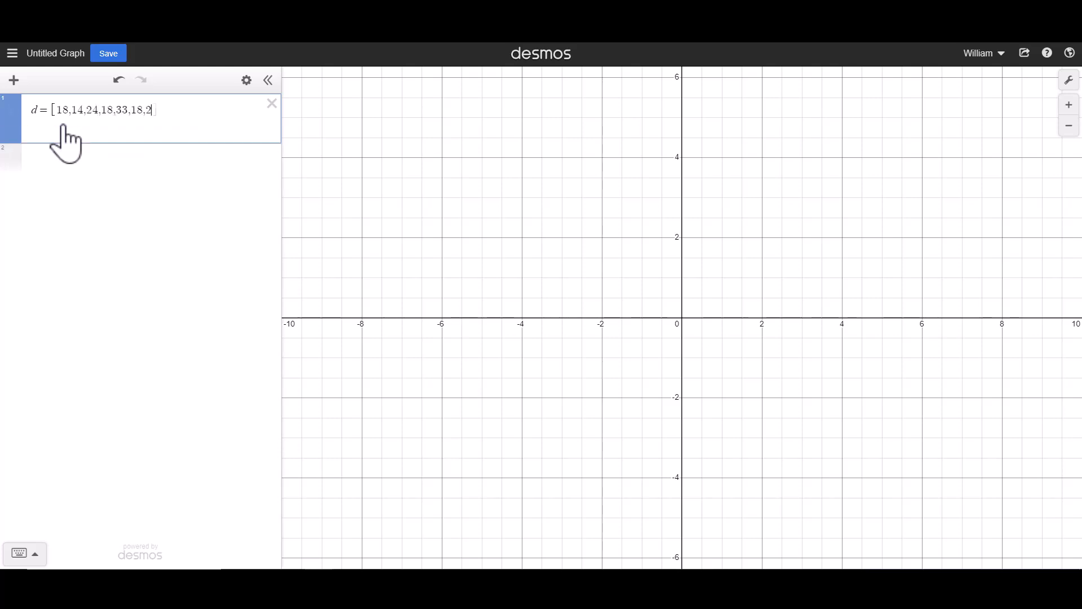
type("0,38,")
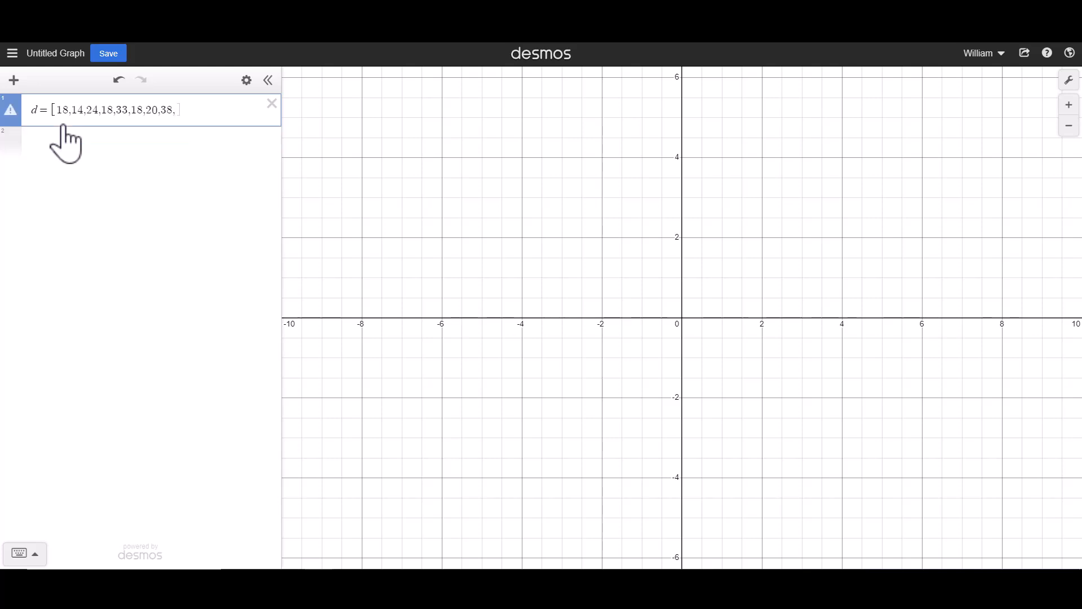
type("18")
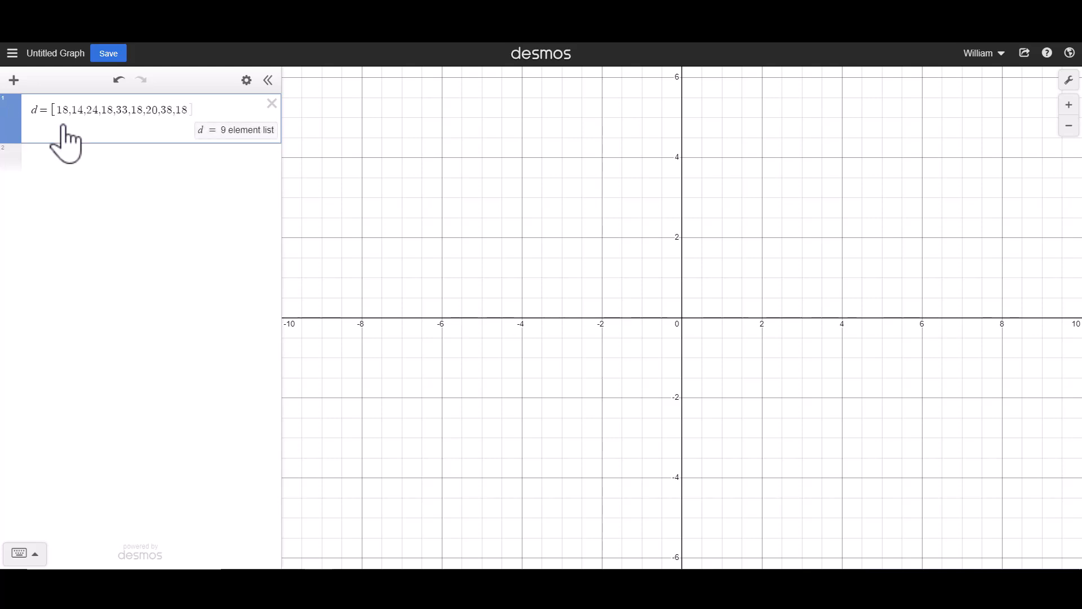
mouse_move(135, 170)
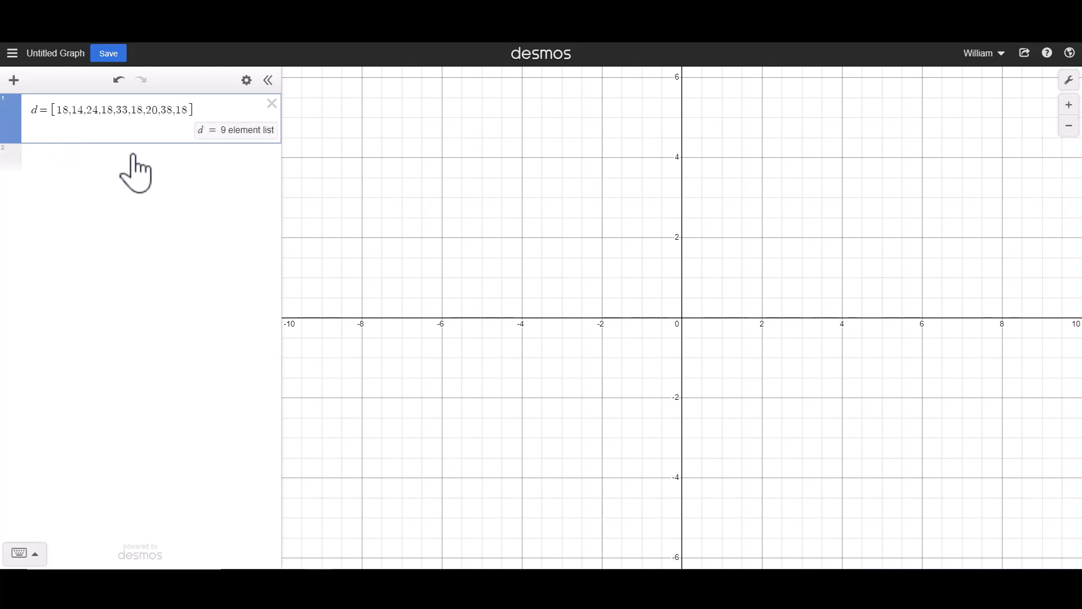
Add mean(d) below the list, giving 22.3333333333
left_click(135, 159)
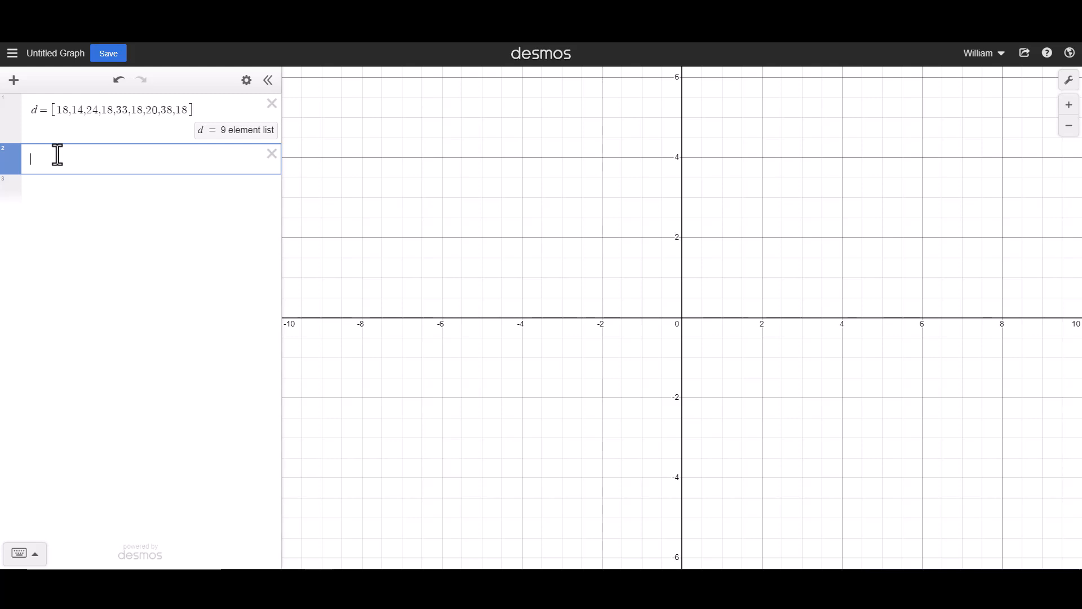
type("mean")
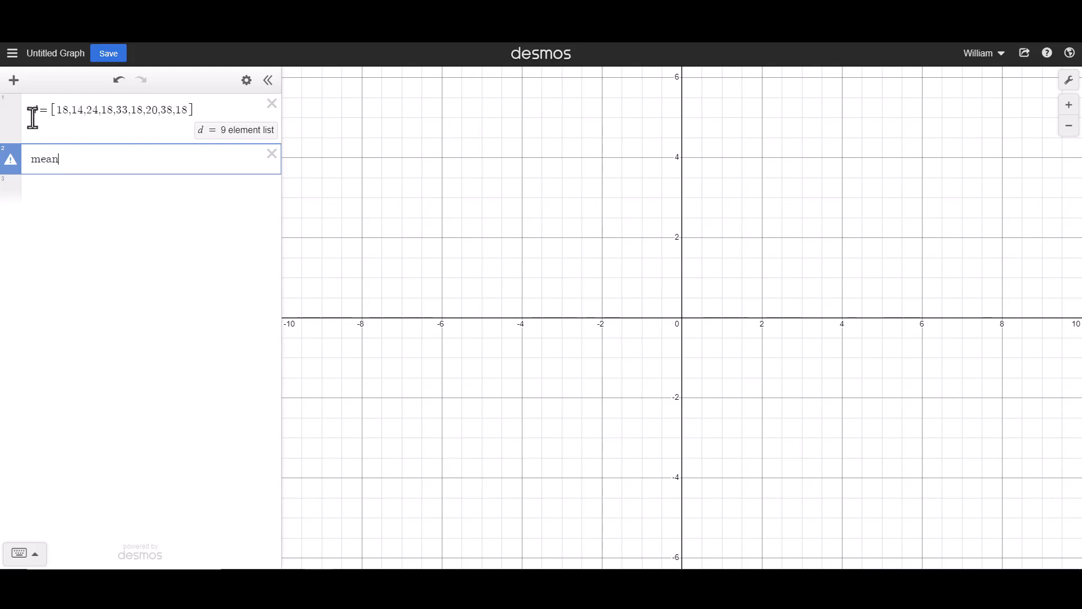
mouse_move(59, 160)
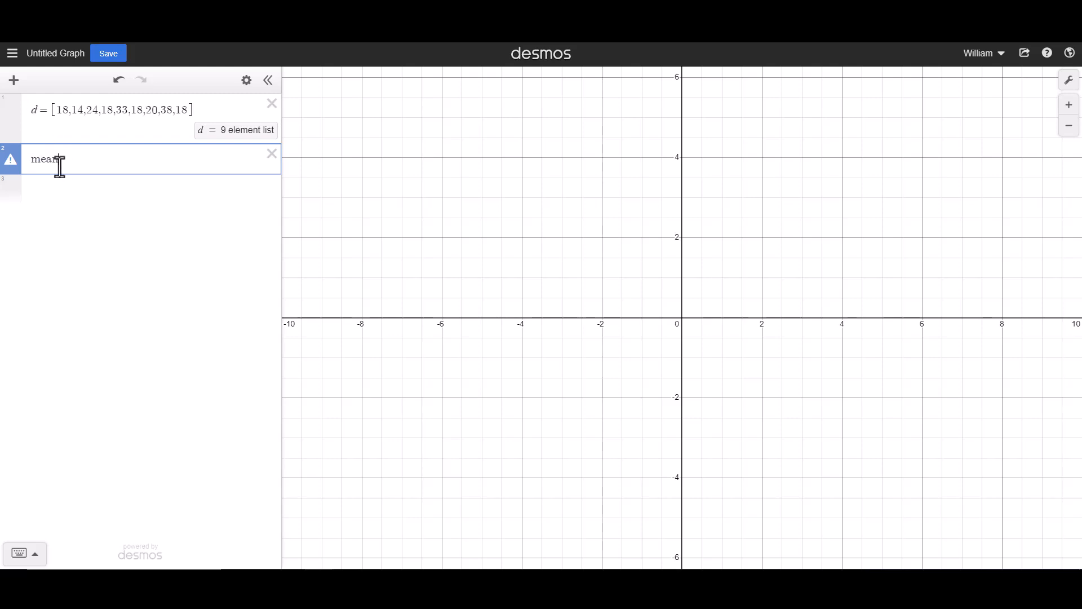
type("(d)")
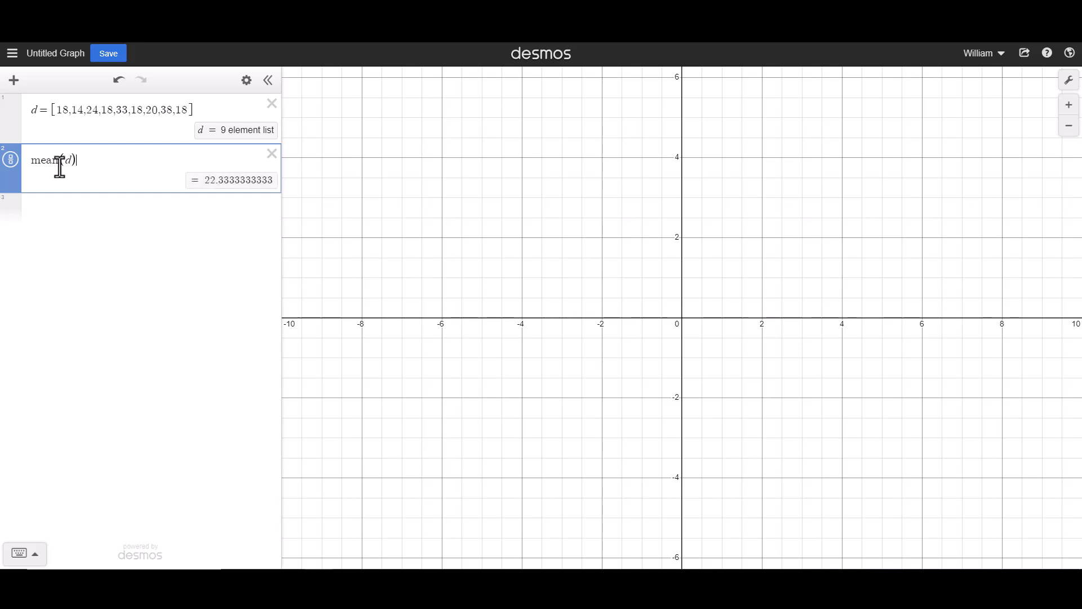
mouse_move(207, 200)
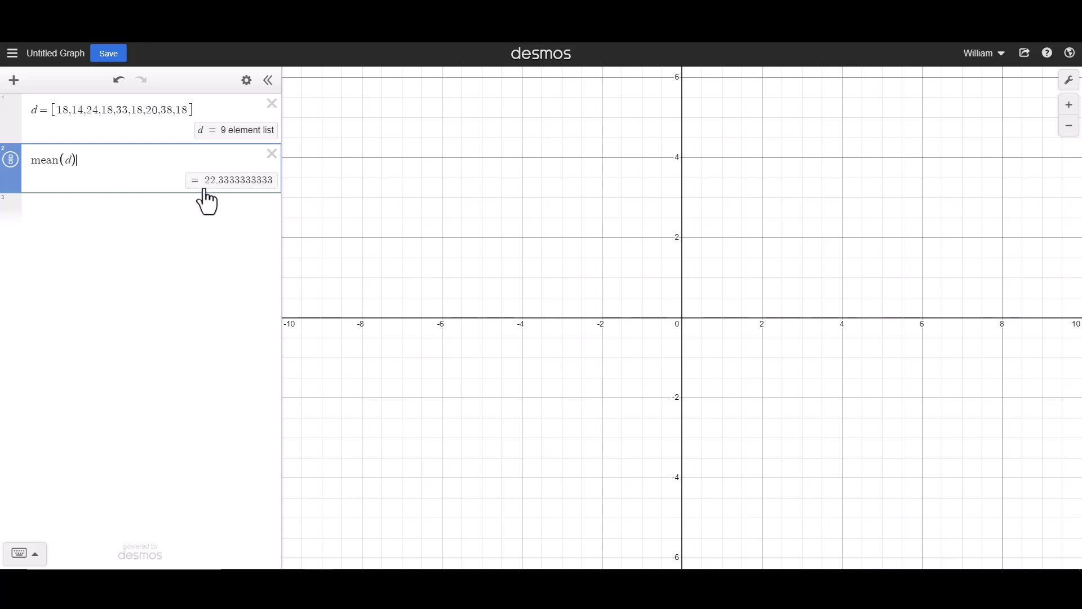
mouse_move(93, 148)
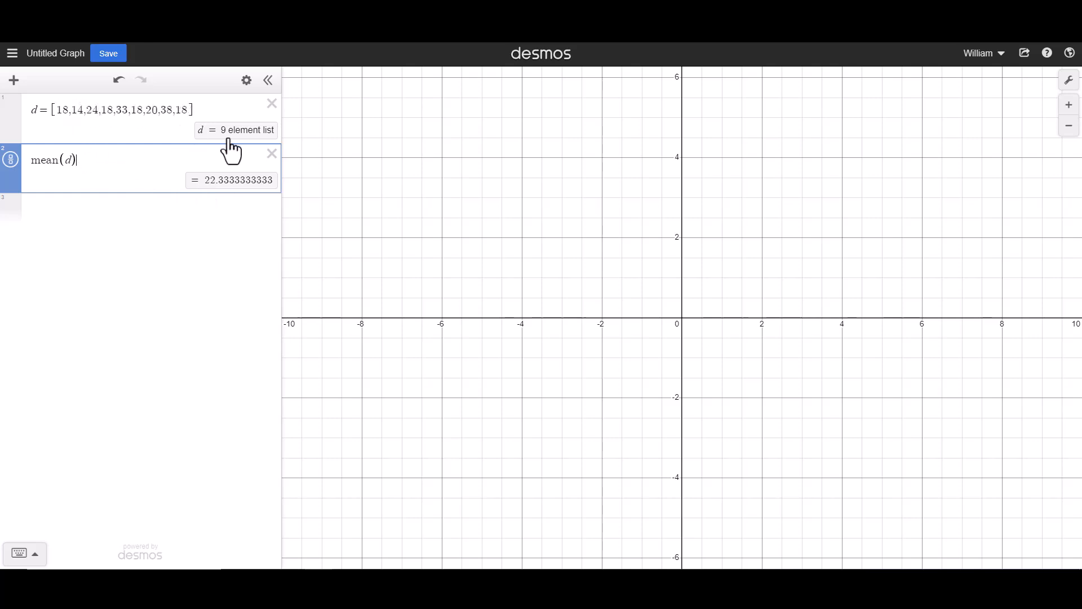
mouse_move(212, 207)
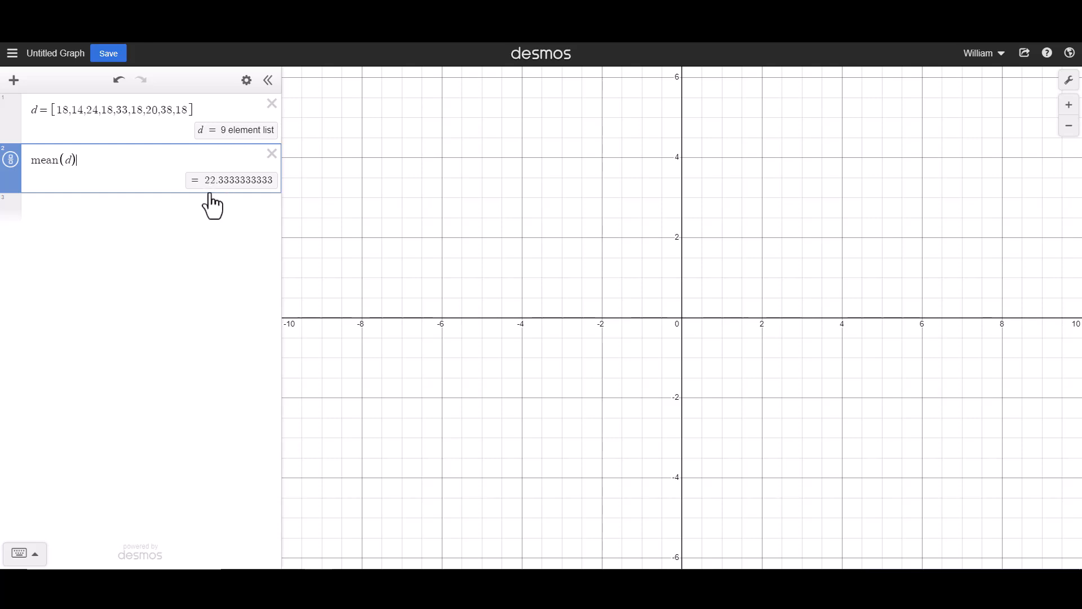
Add median(d) below the mean, giving 18
left_click(138, 209)
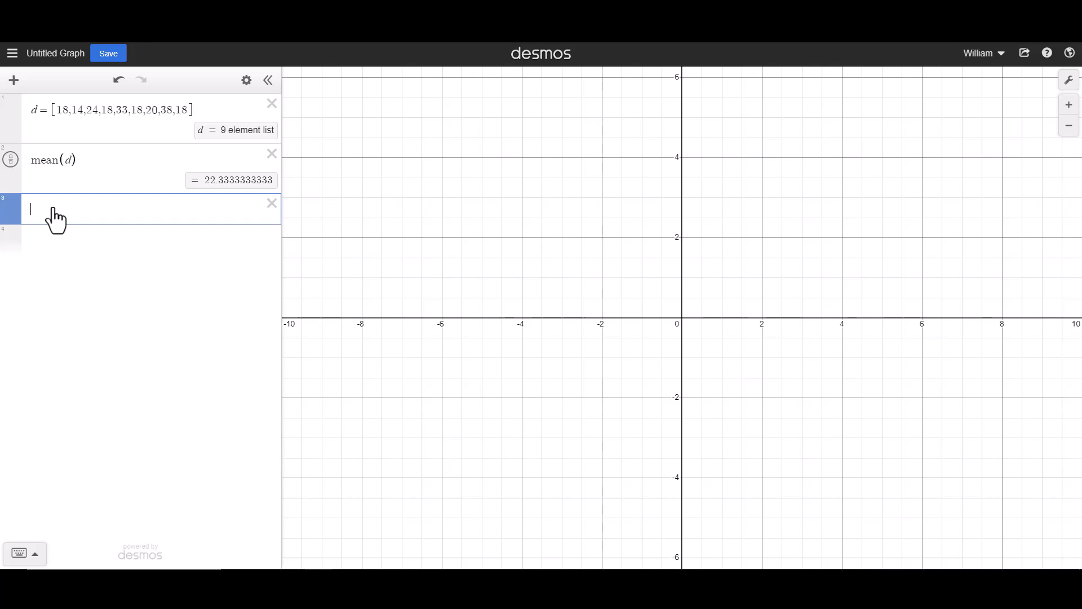
type("median")
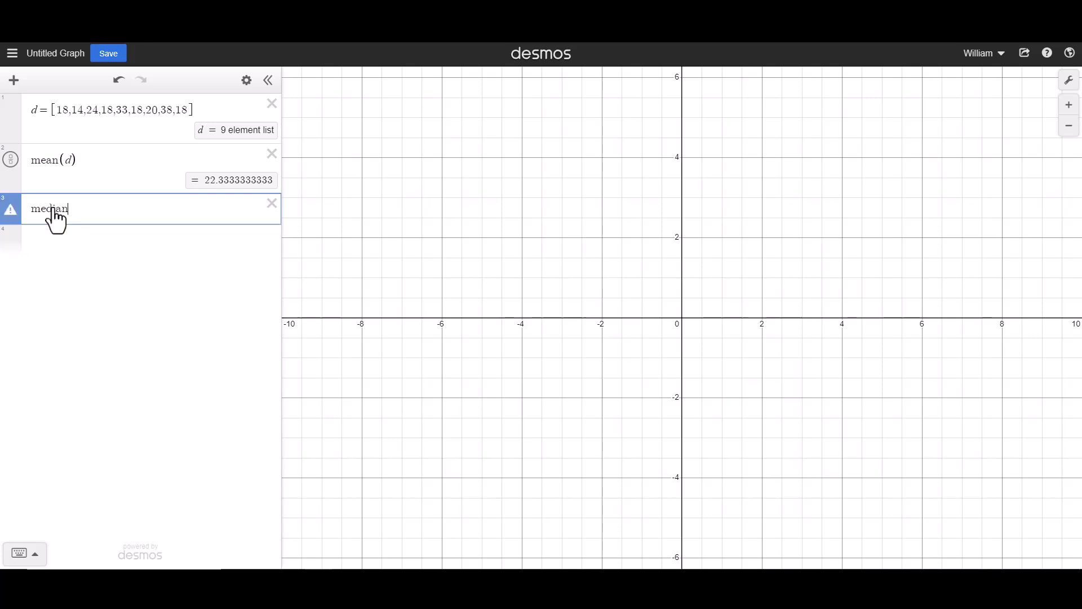
type("(d)")
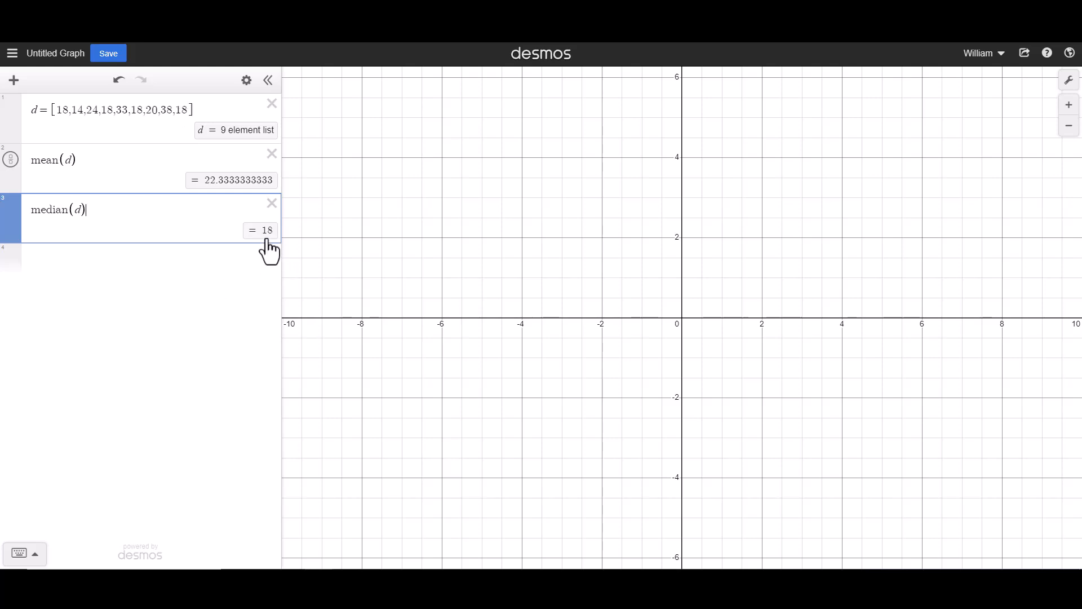
Start a fourth expression, type 'mod d', then erase it with Backspace
left_click(138, 258)
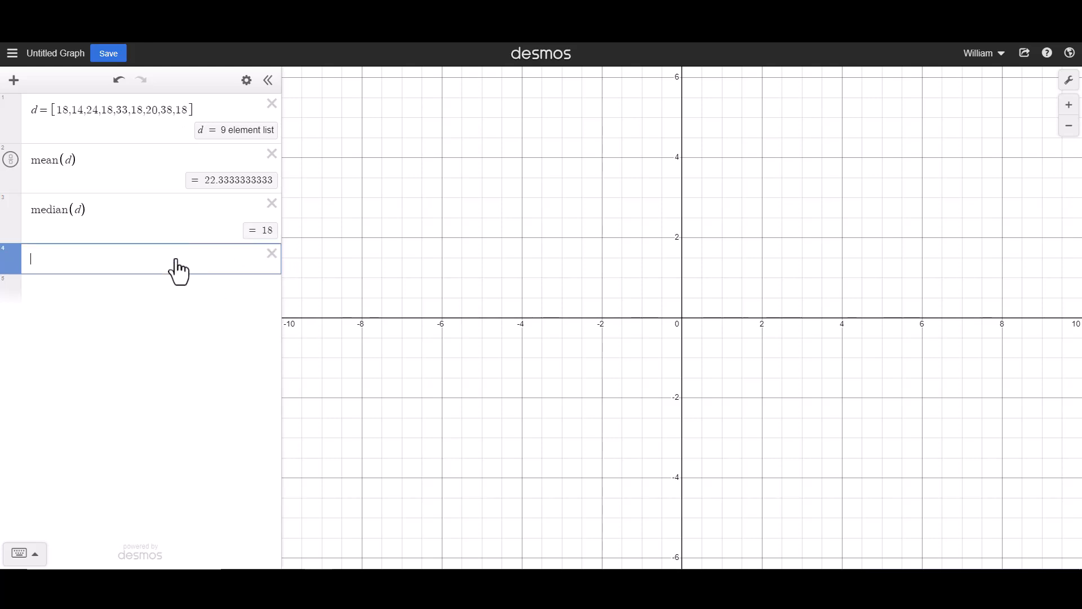
type("mod d")
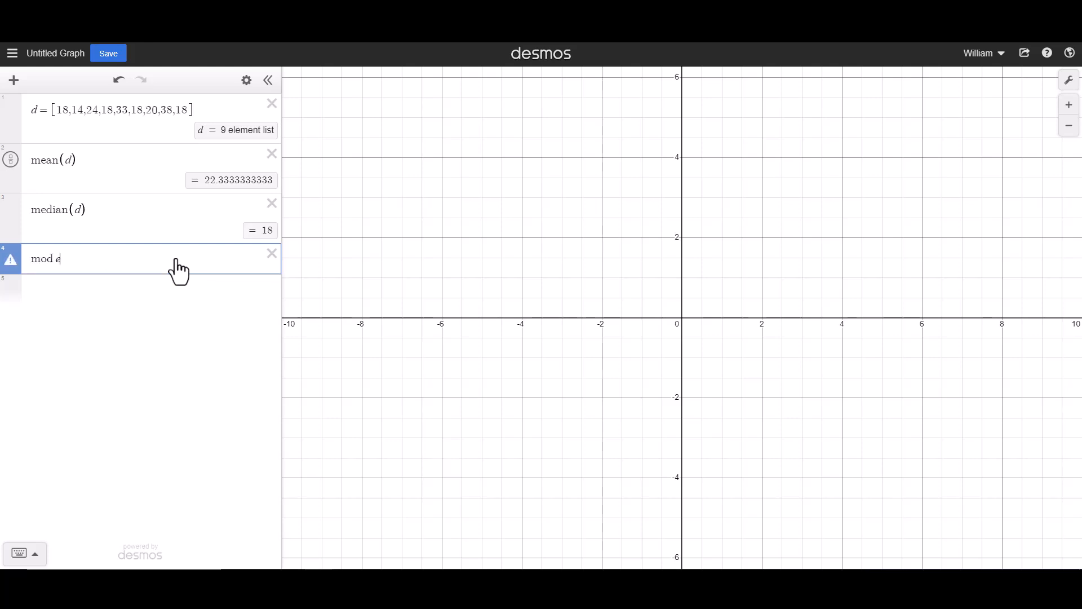
key("Backspace")
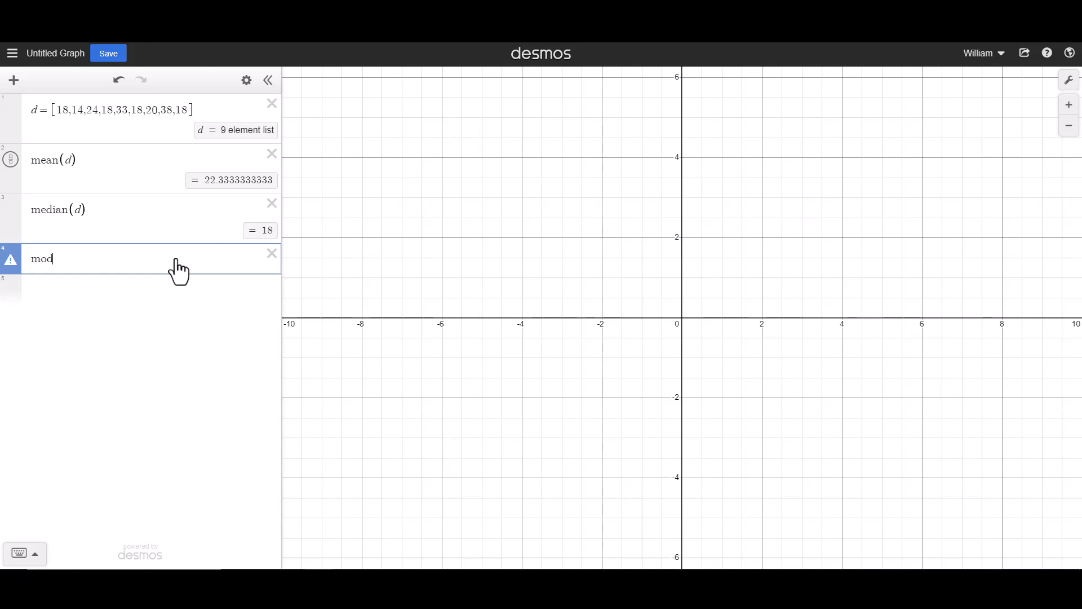
key("backspace")
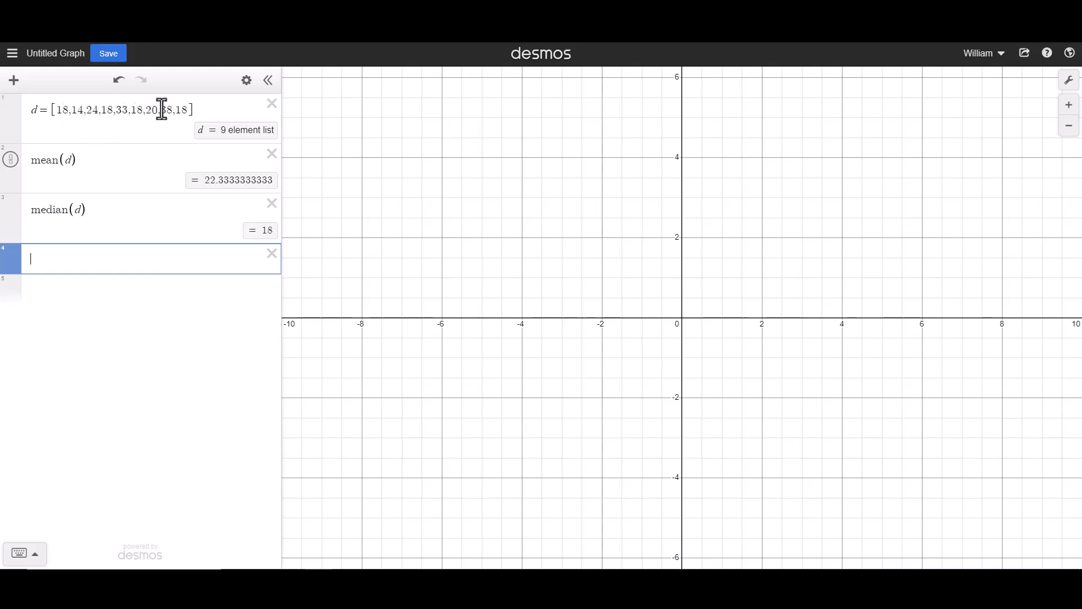
mouse_move(120, 258)
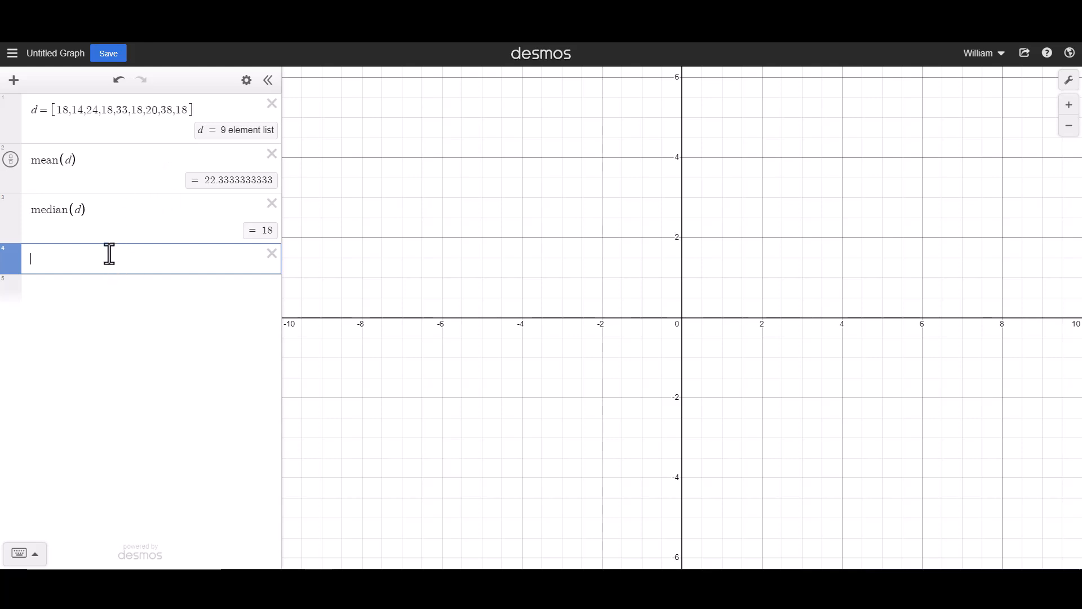
Enter dotplot(d) in the fourth expression row
type("d")
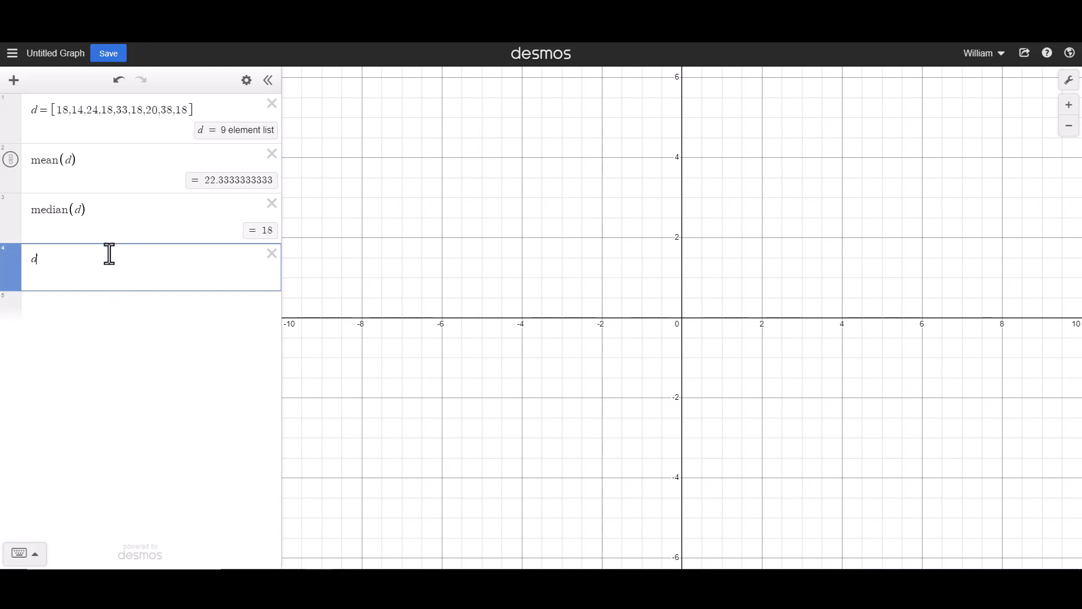
type("dotplot")
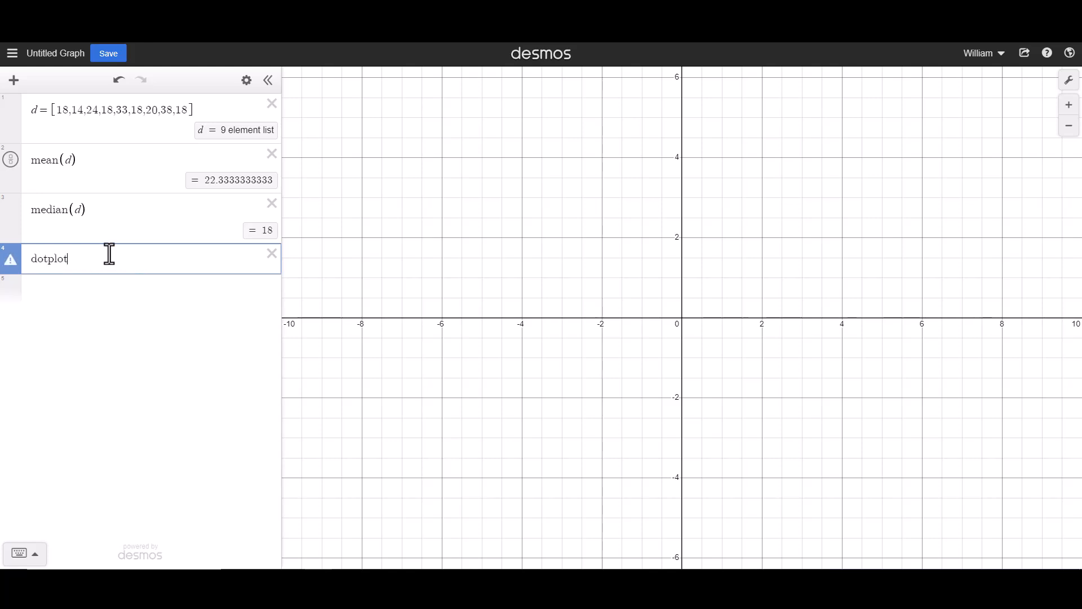
type("(")
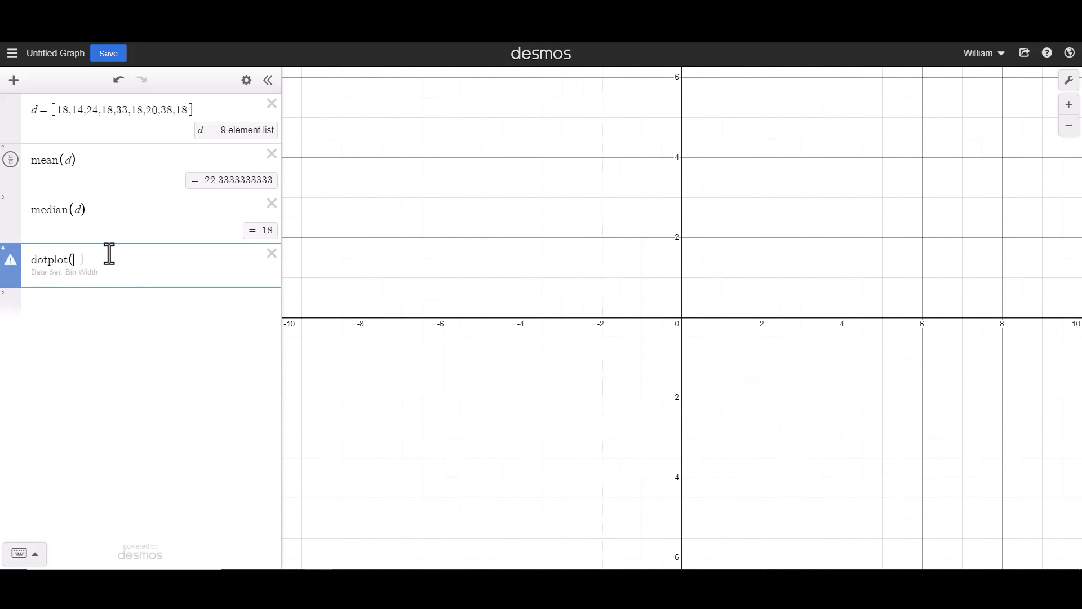
type("d")
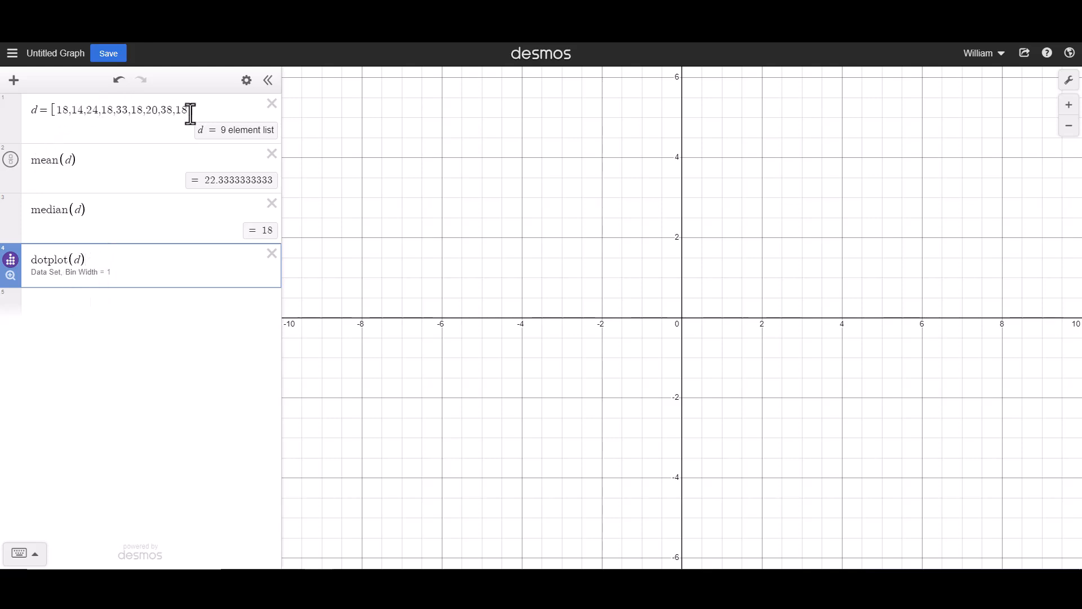
mouse_move(827, 366)
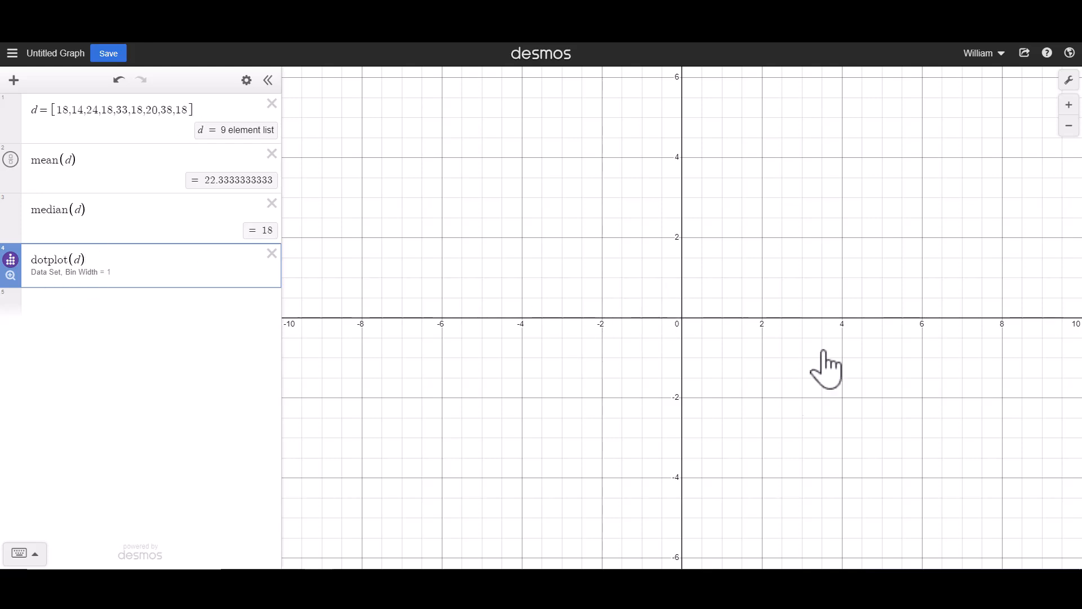
mouse_move(678, 297)
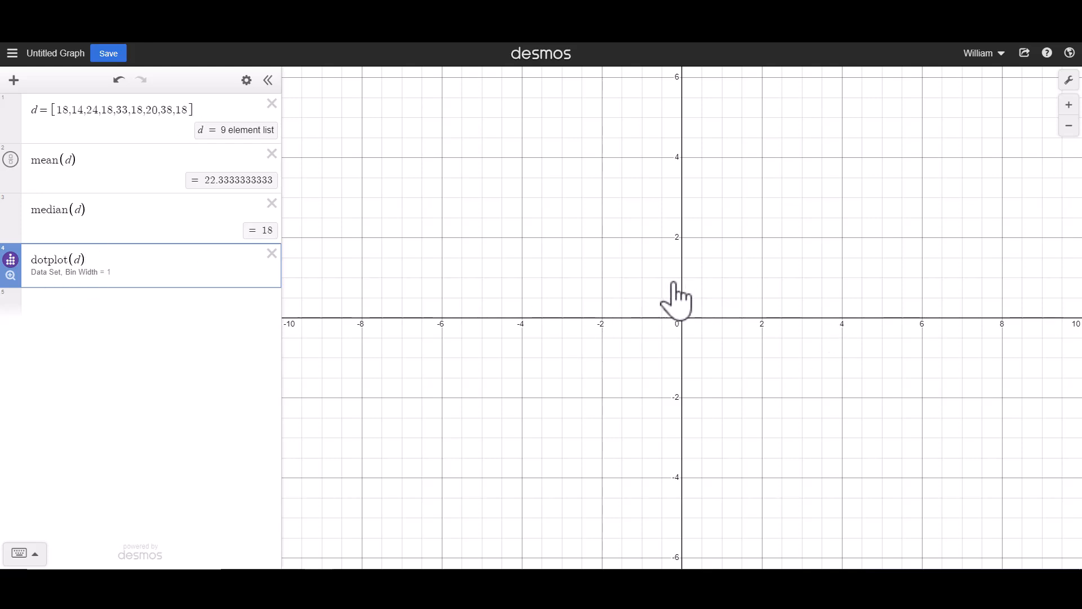
mouse_move(12, 285)
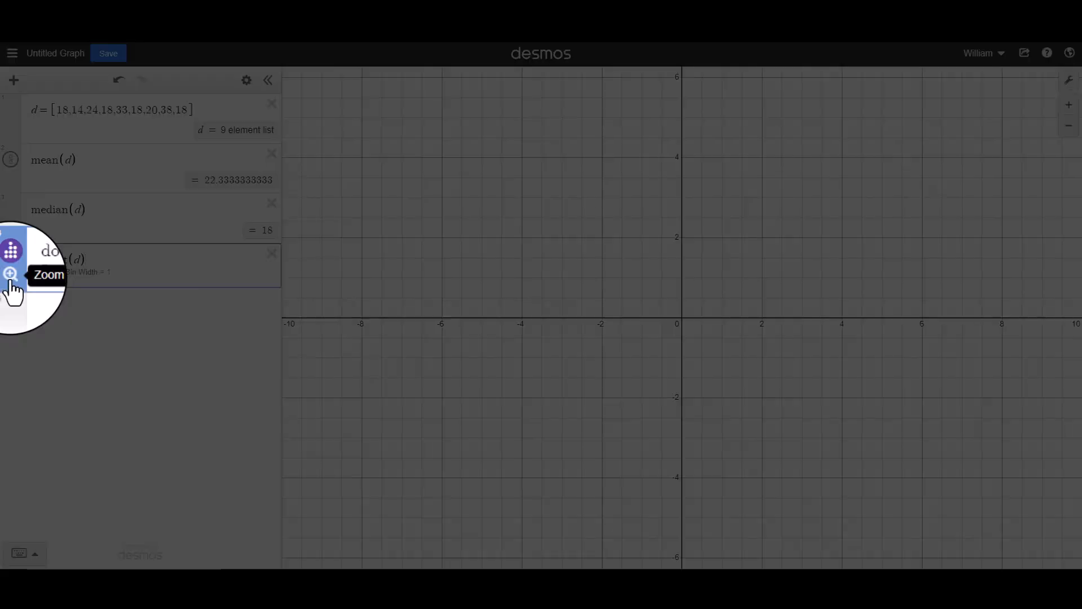
Zoom to fit the dot plot, showing four stacked dots at 18
left_click(10, 274)
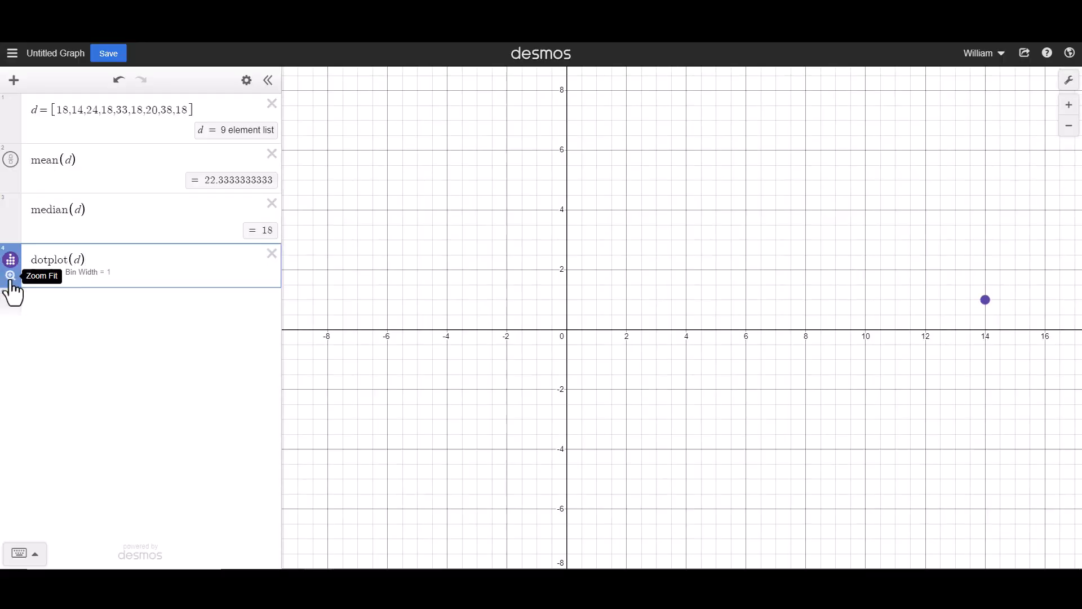
left_click(10, 276)
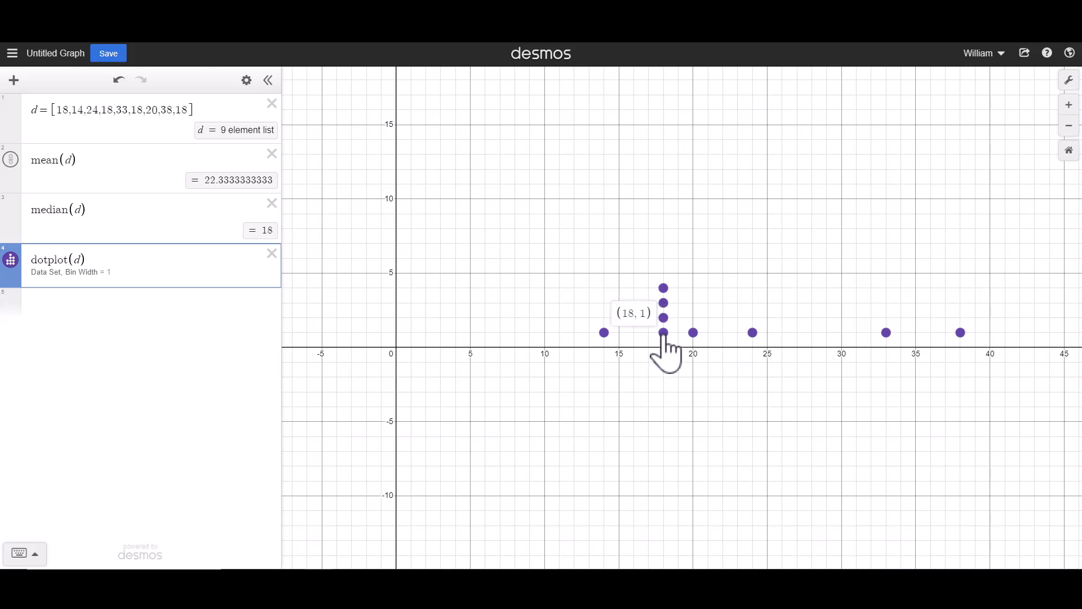
mouse_move(528, 338)
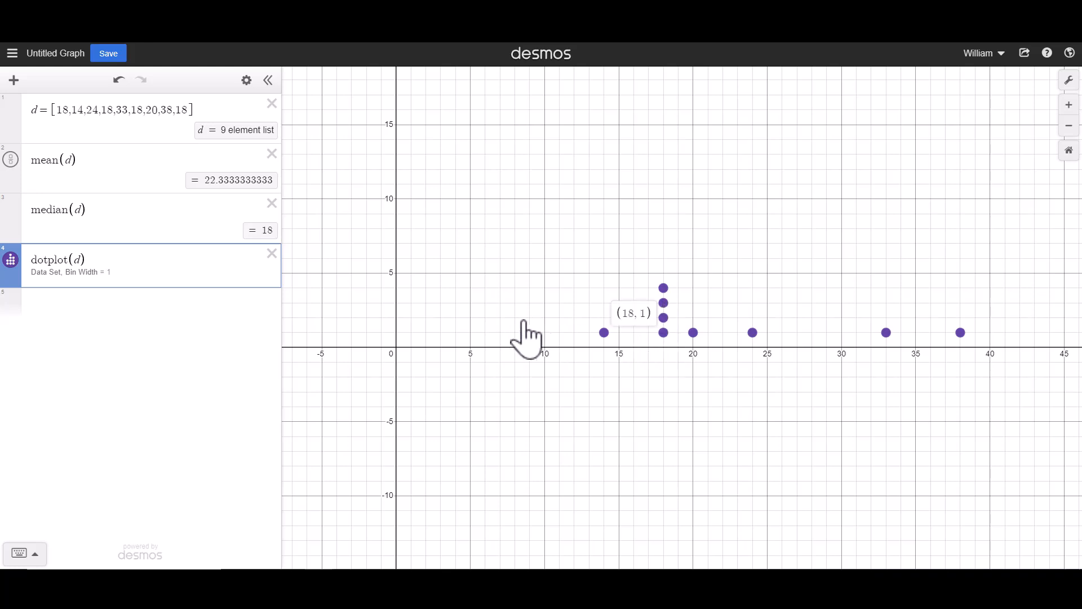
mouse_move(58, 317)
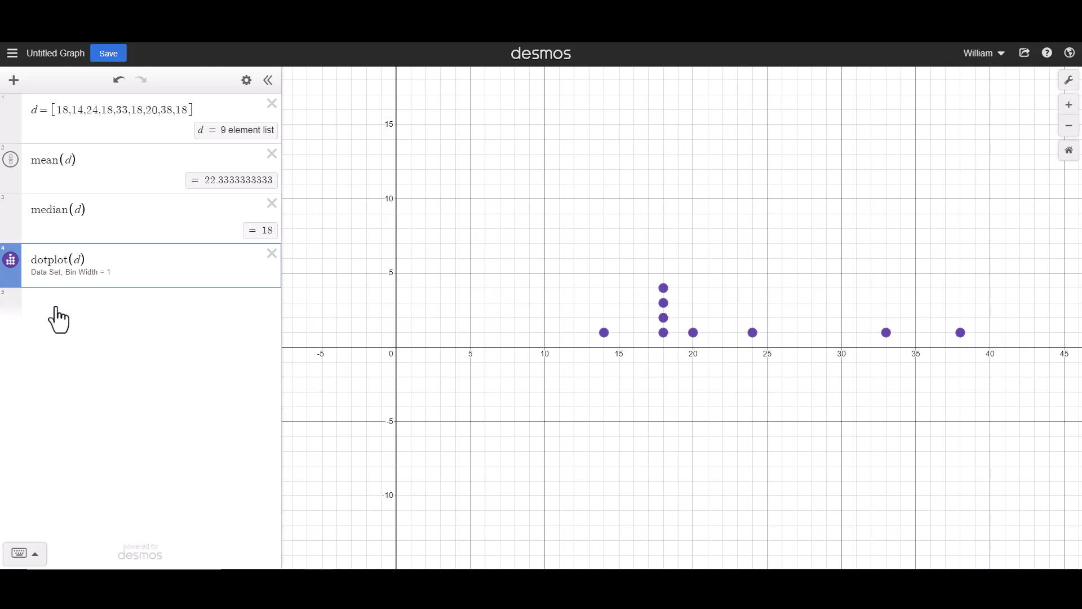
Add max(d)-min(d) below the dot plot, giving the range 24
left_click(138, 303)
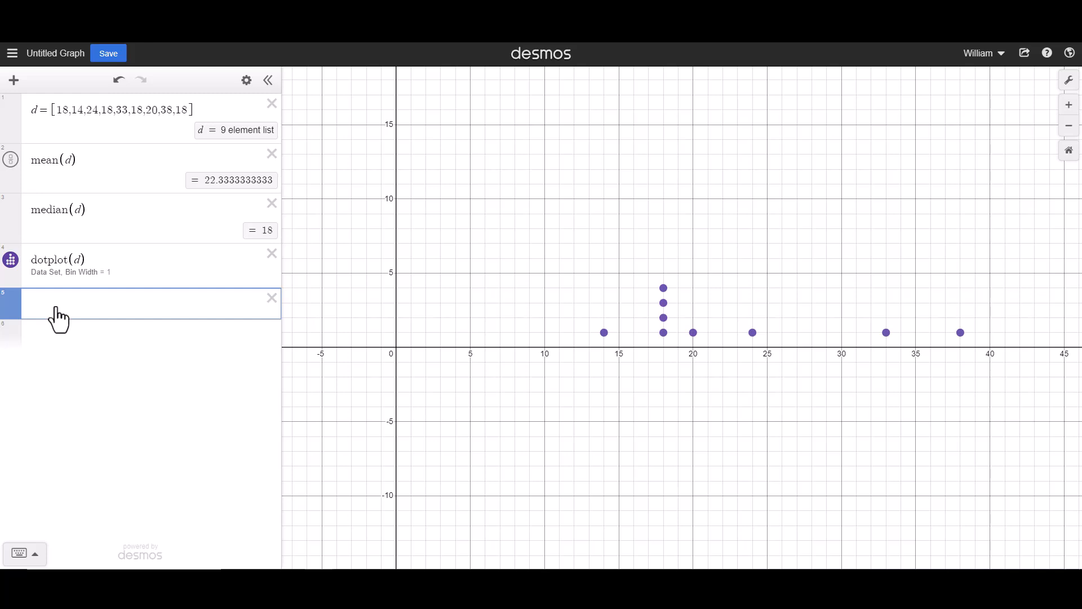
type("range")
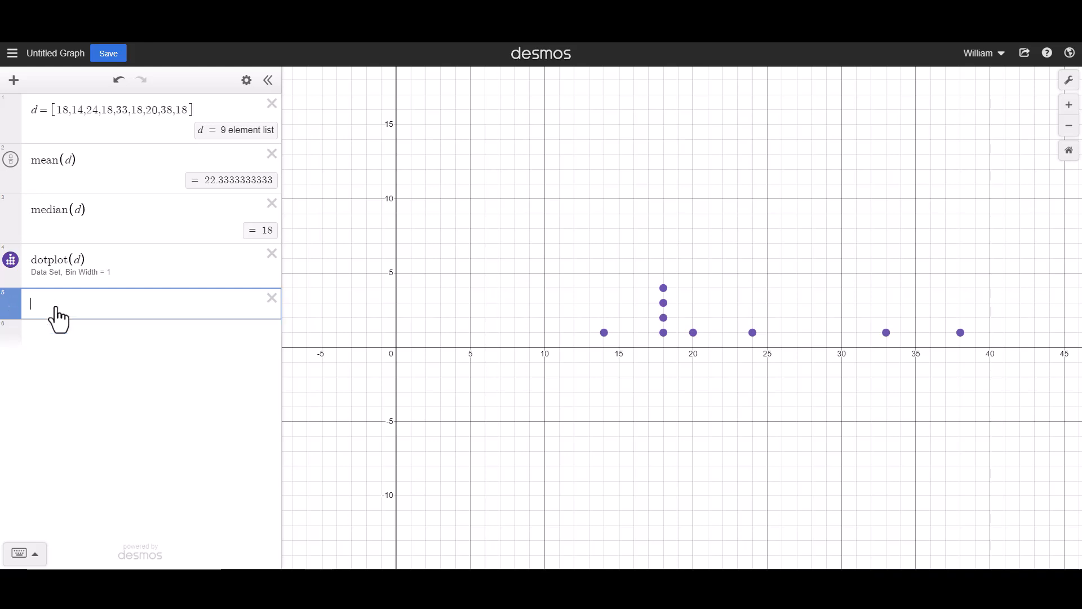
type("ms")
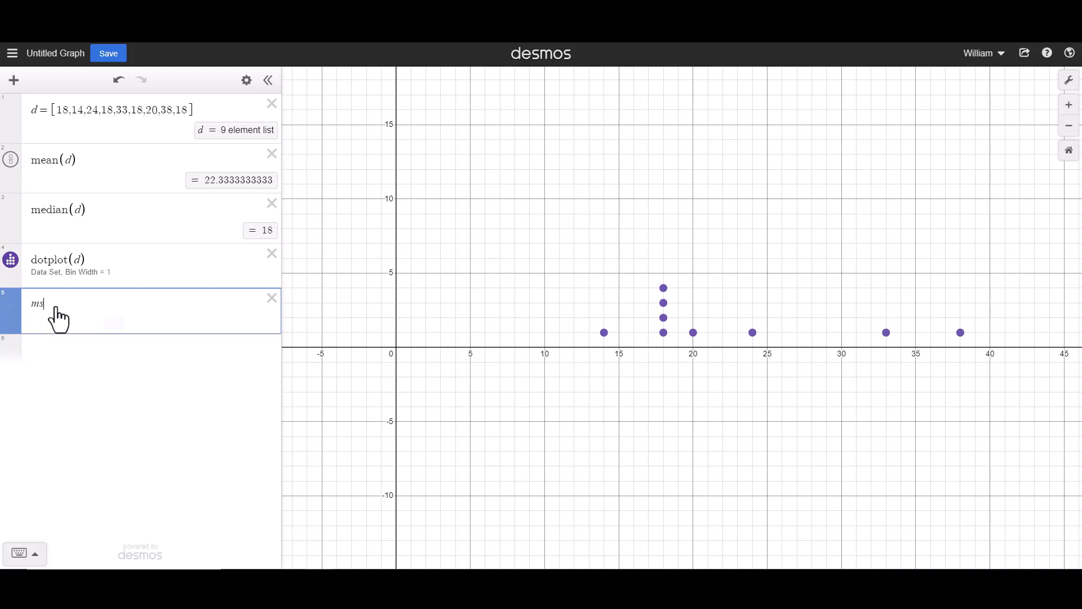
type("ax")
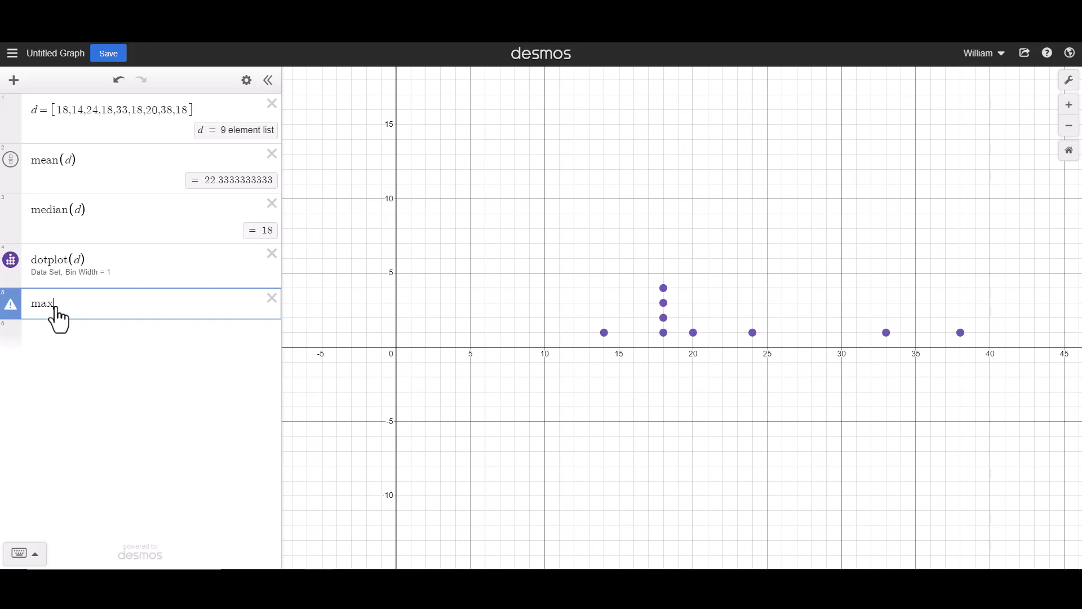
type("(d)")
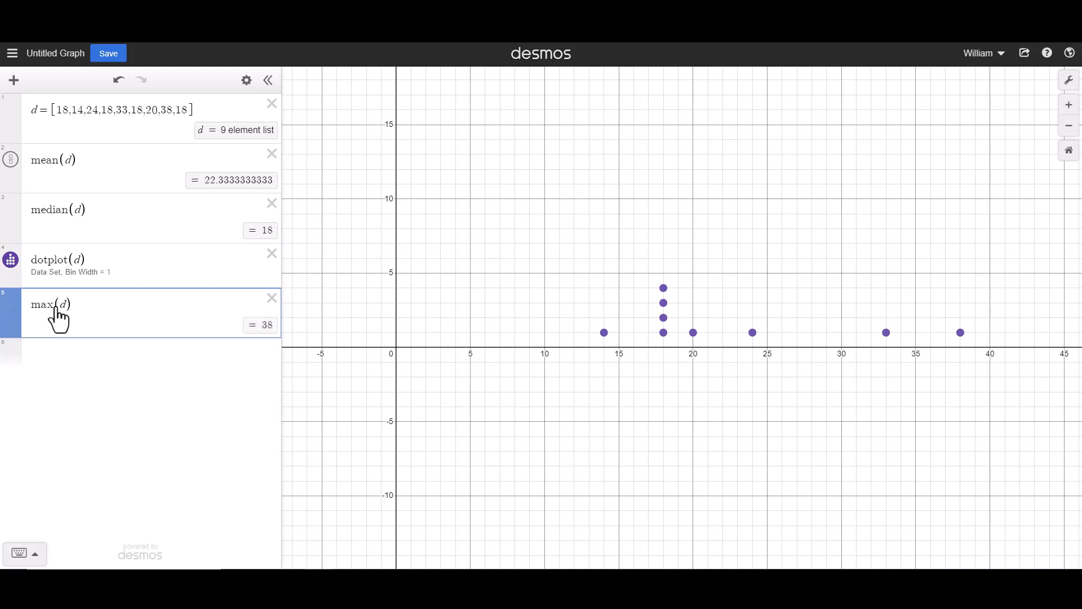
type("-min")
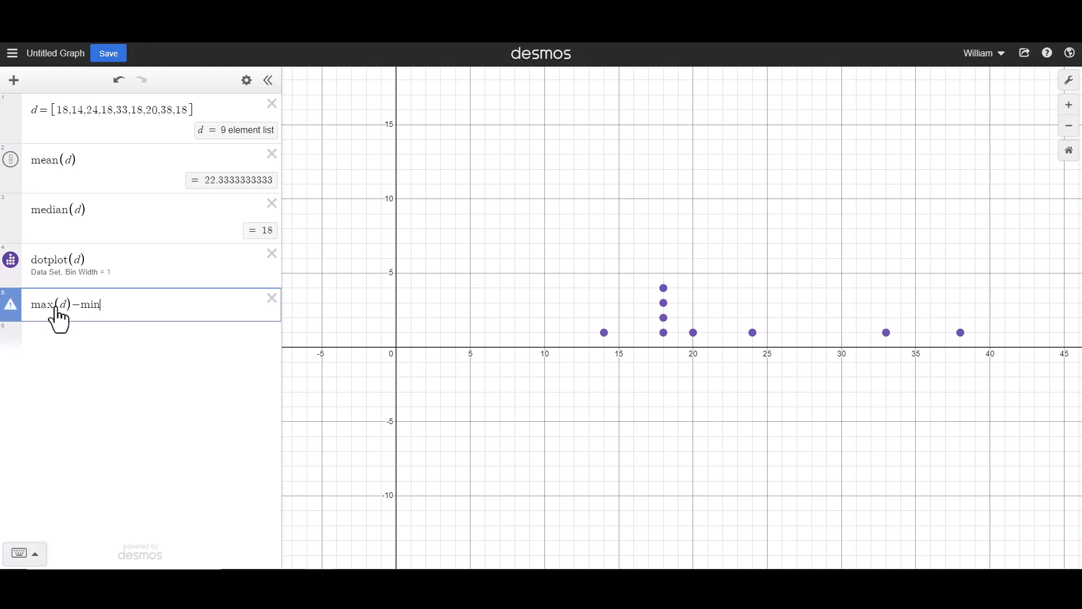
type("(d)")
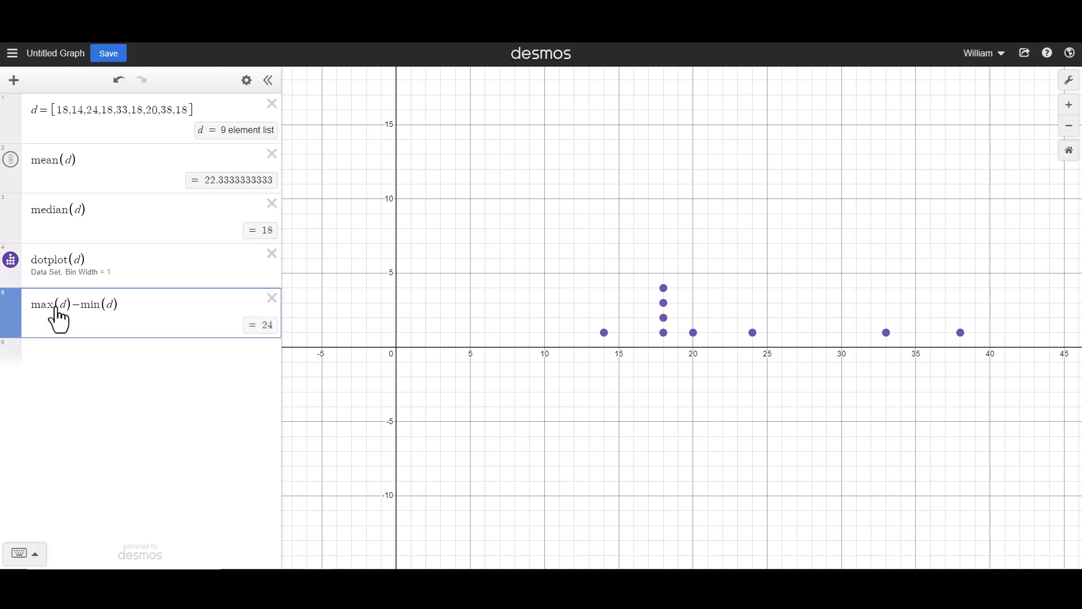
mouse_move(270, 345)
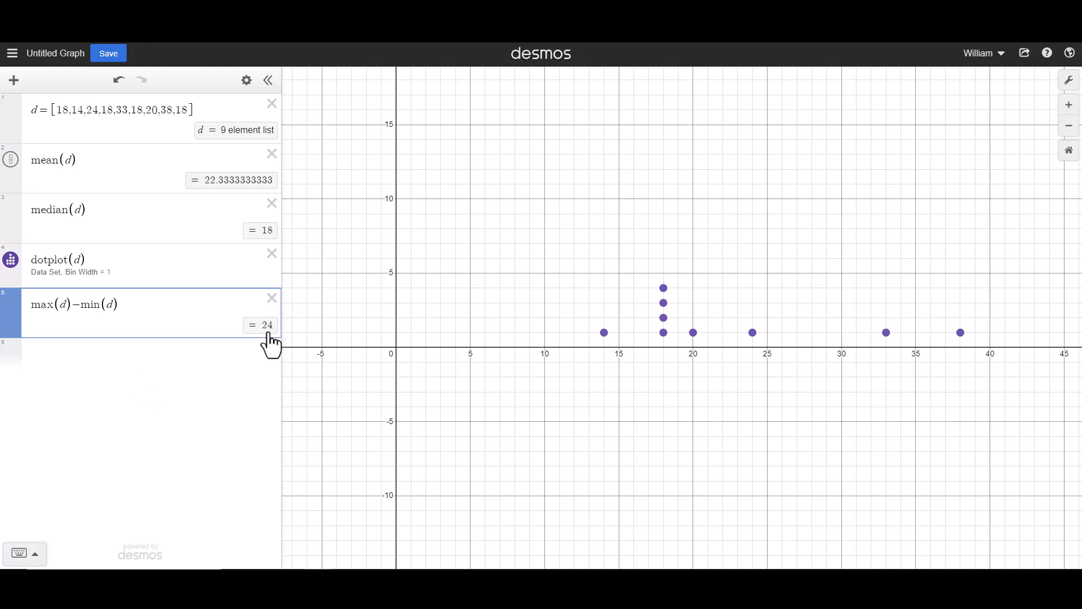
mouse_move(102, 338)
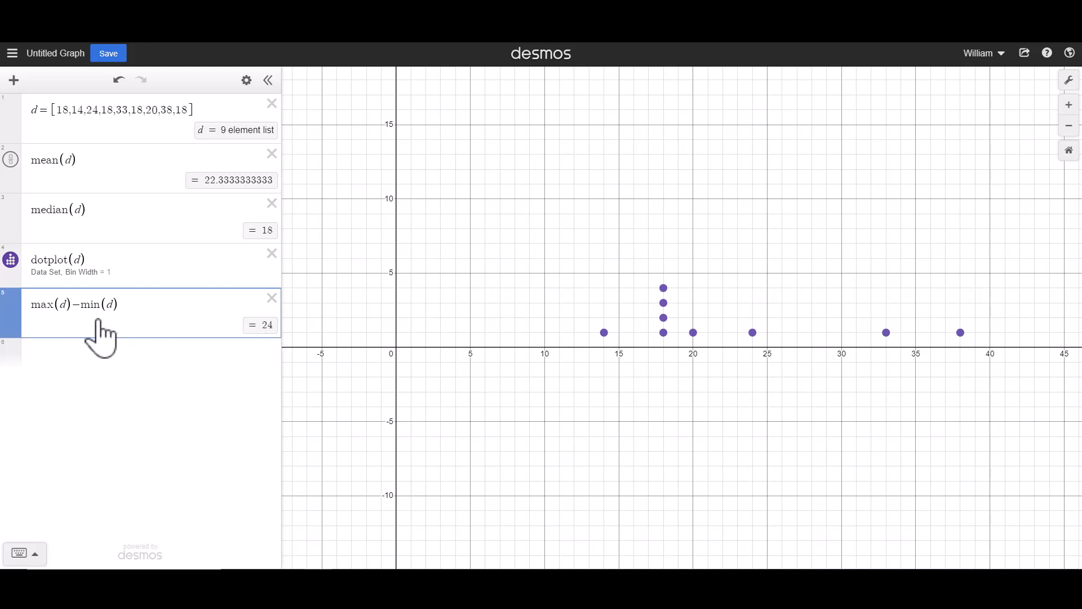
mouse_move(149, 345)
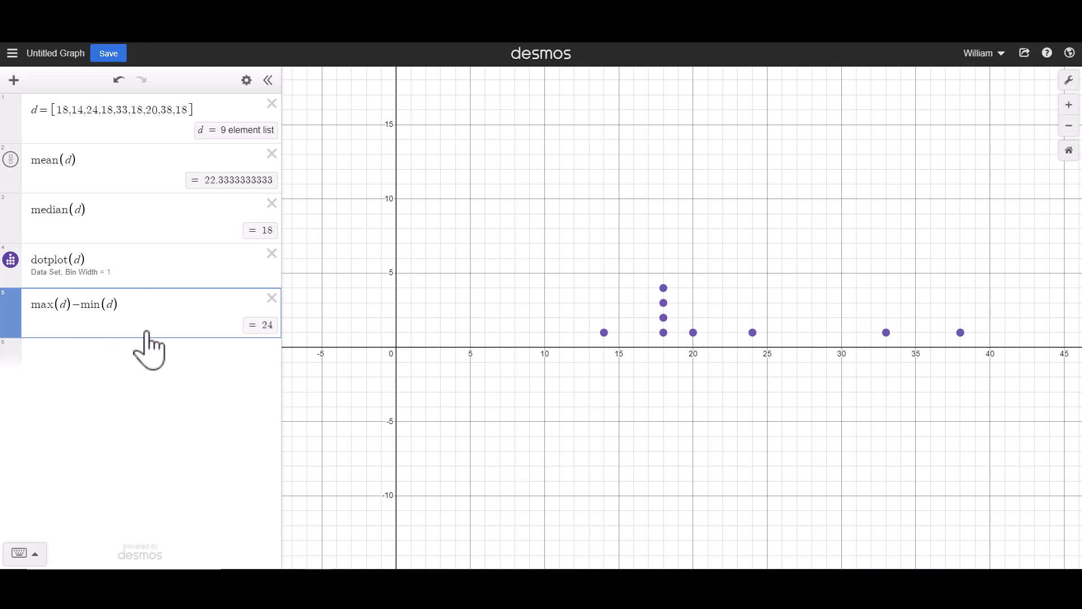
mouse_move(145, 338)
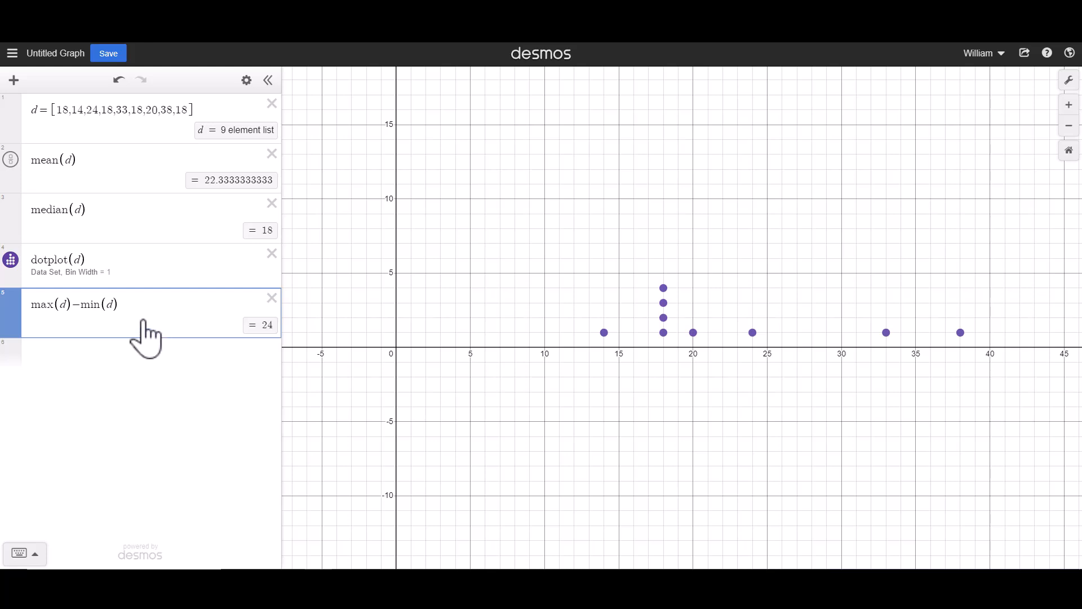
mouse_move(168, 328)
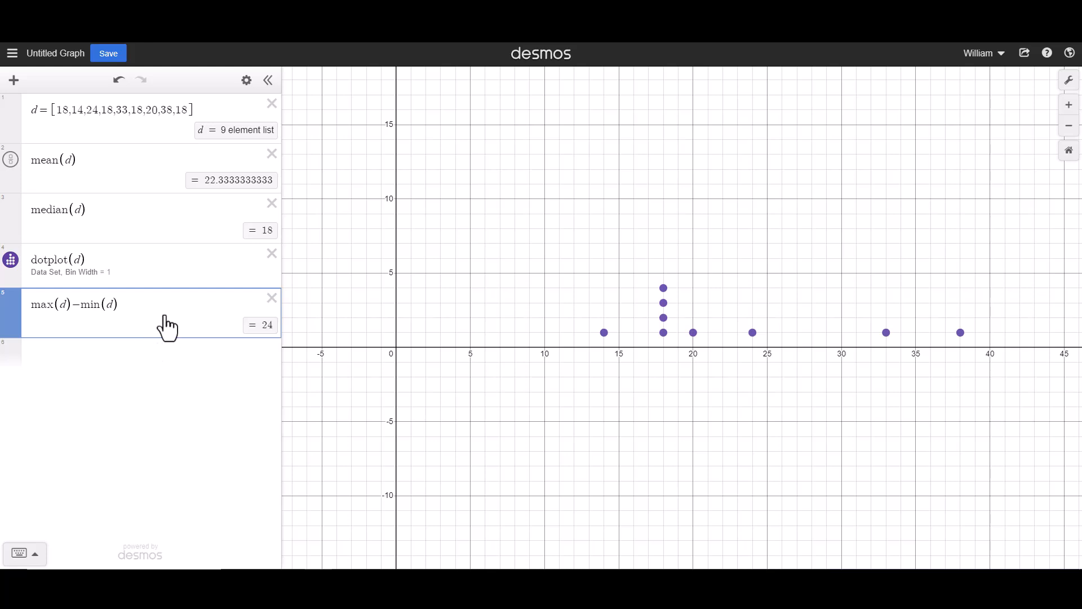
mouse_move(220, 343)
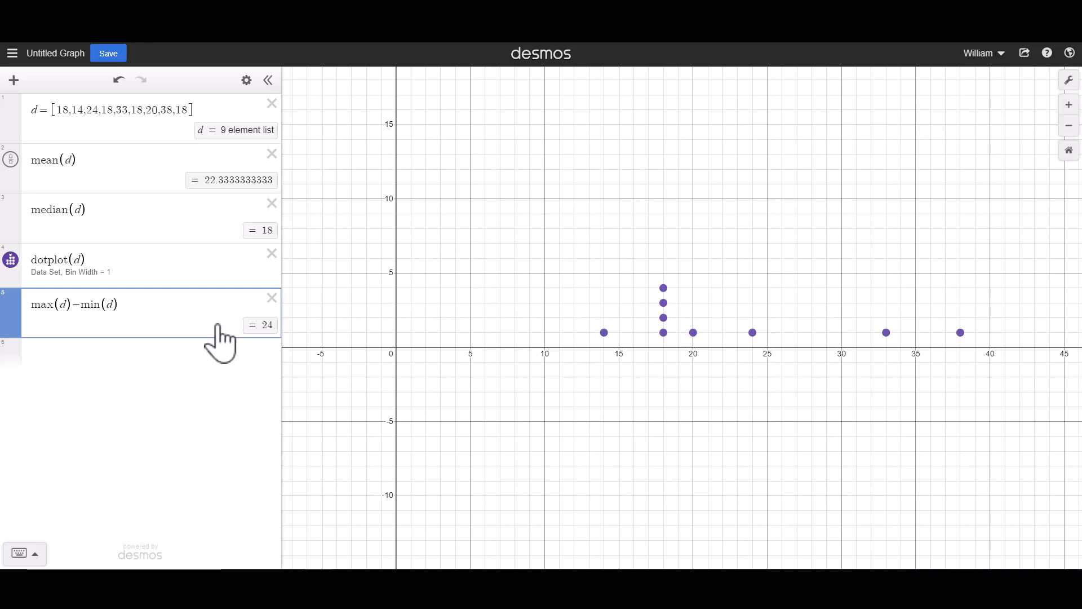
mouse_move(620, 166)
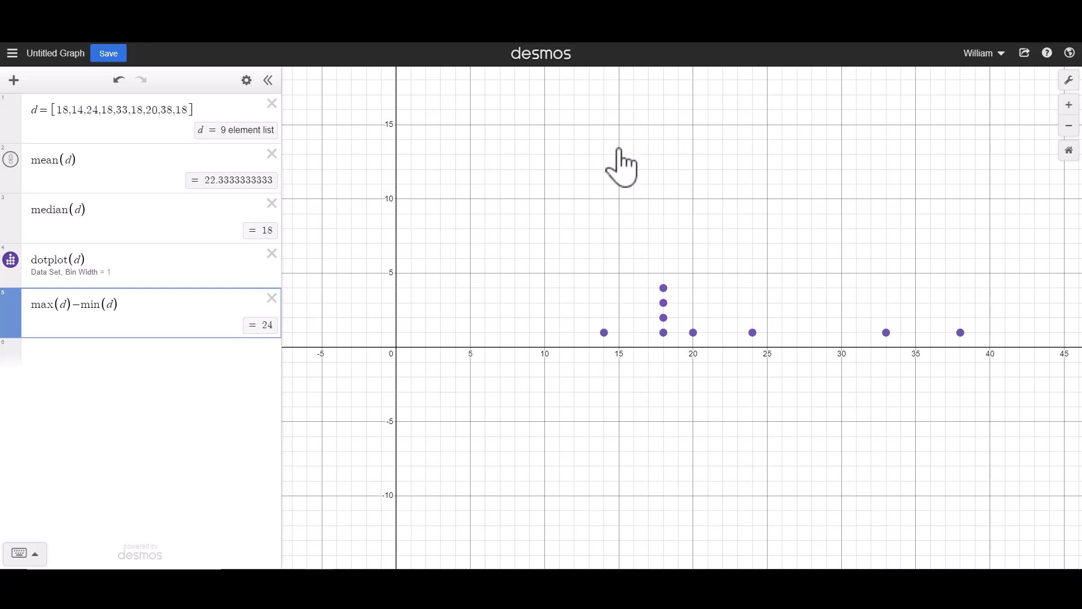
mouse_move(640, 171)
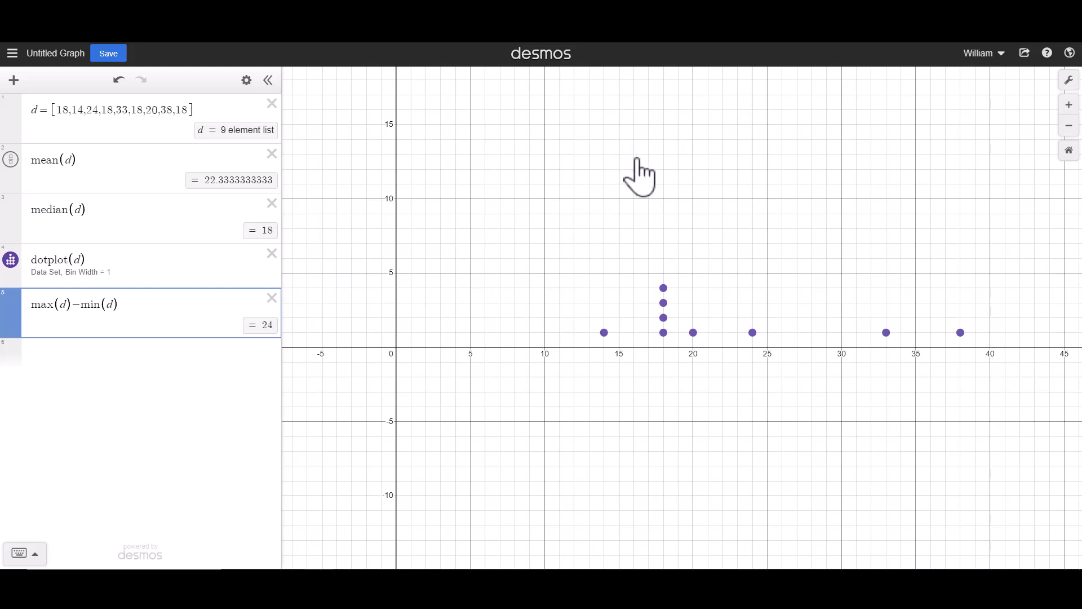